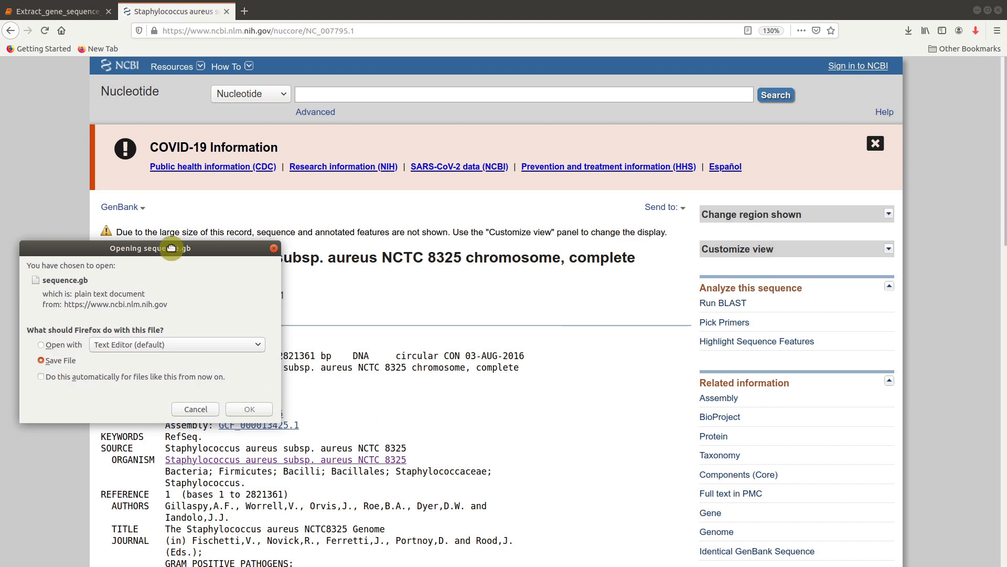
Save the NCTC 8325 chromosome record to disk as sequence.gb
{"action": "left_click", "coordinate": [54, 12]}
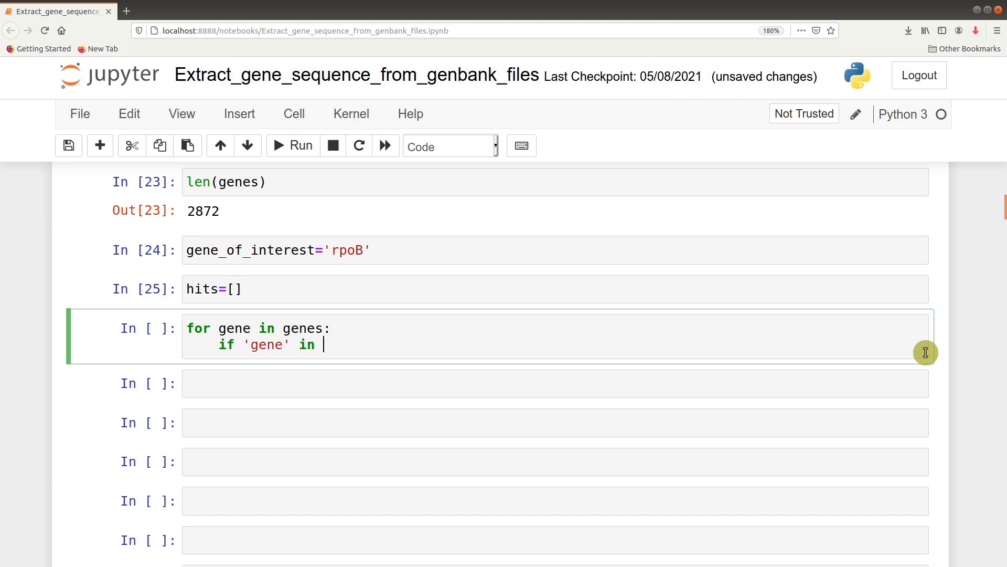
Loop over genes, appending those whose gene qualifier matches rpoB to hits and printing 'gene found'
{"action": "type", "text": "gene.qualifiers.keys():"}
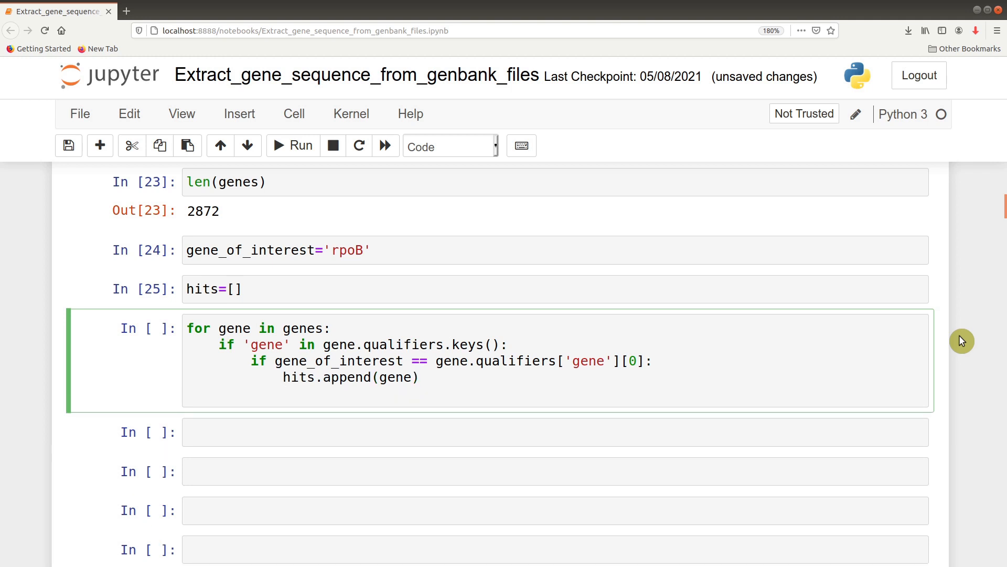
{"action": "type", "text": "print('gene found')"}
{"action": "left_click", "coordinate": [555, 431]}
{"action": "type", "text": "len(hits"}
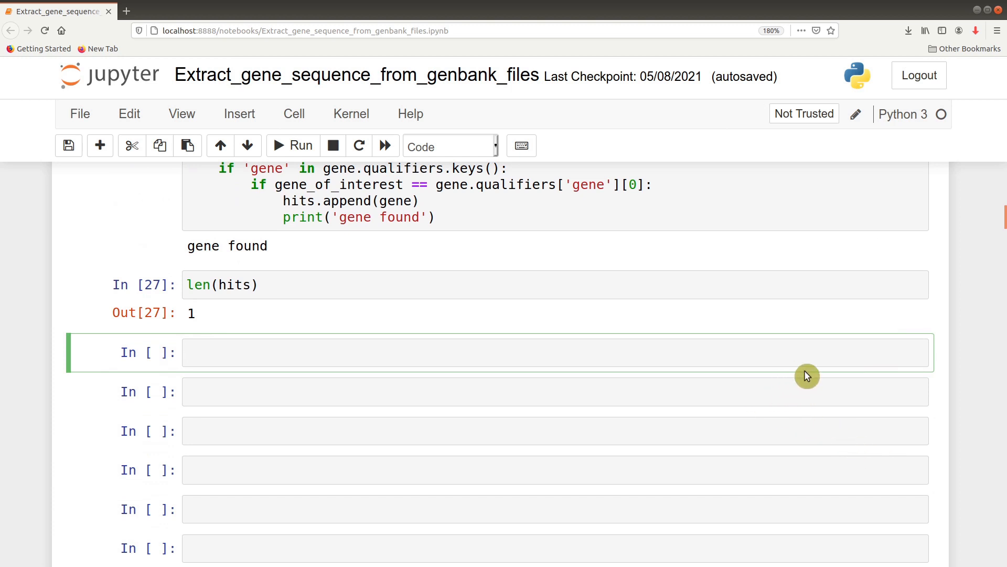
Assign the single matched feature to rpoB with rpoB=hits[0]
{"action": "type", "text": "rpoB=hits[0]"}
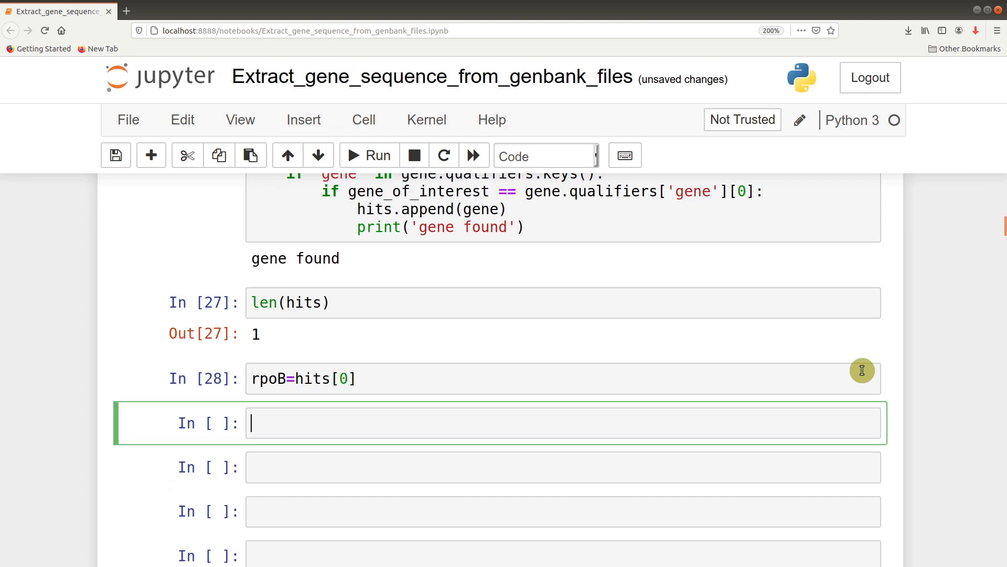
{"action": "mouse_move", "coordinate": [871, 403]}
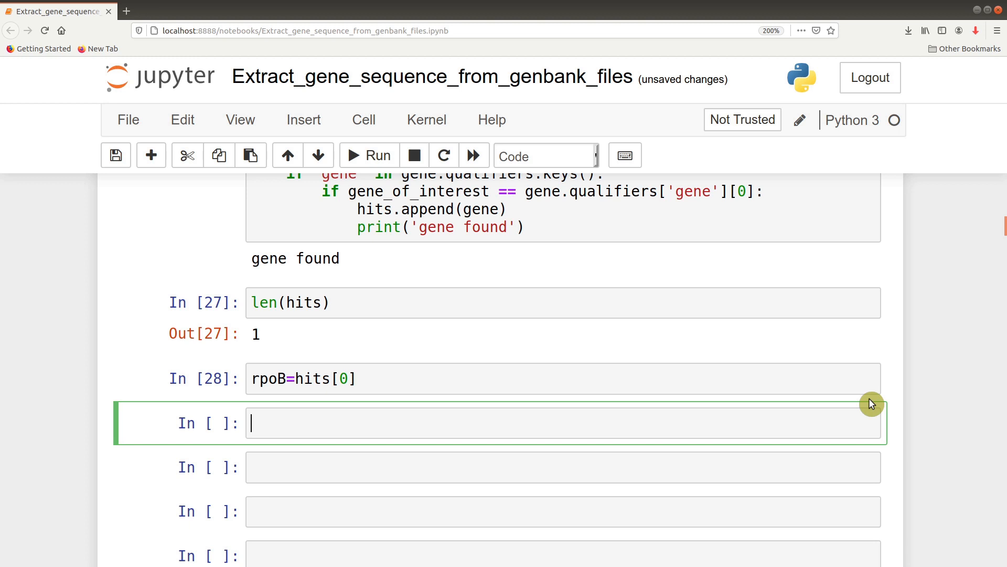
Extract the rpoB sequence with rpoB.extract(gb_obj) into extracted_sequence
{"action": "type", "text": "extracted_sequence=r"}
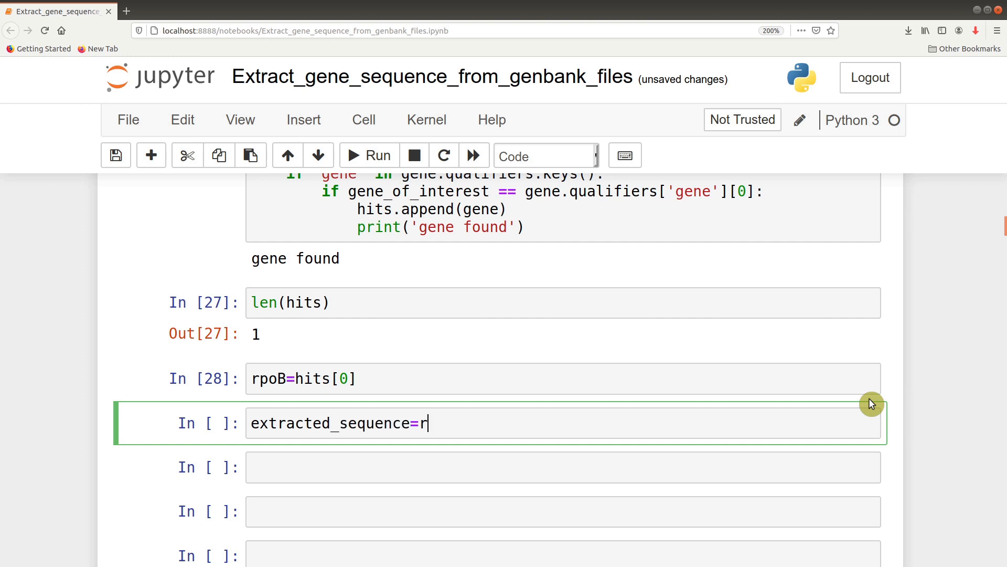
{"action": "type", "text": "poB.extrac"}
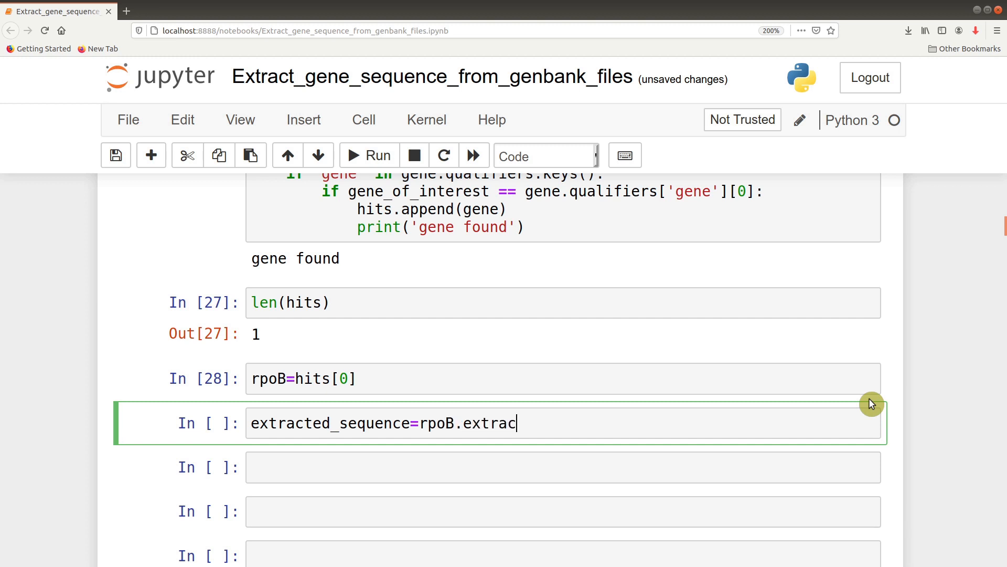
{"action": "type", "text": "t()"}
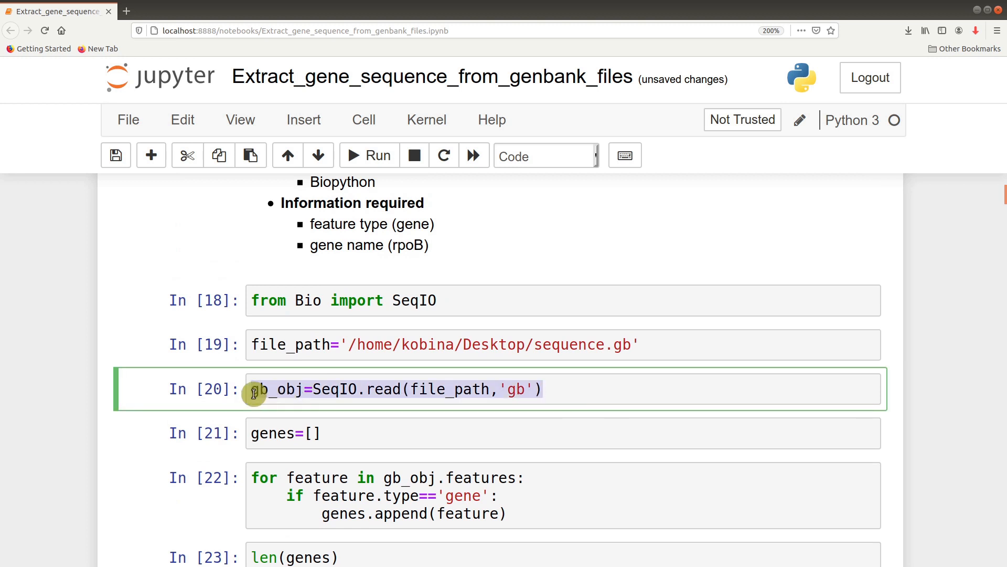
{"action": "scroll", "scroll_direction": "down", "scroll_amount": 3}
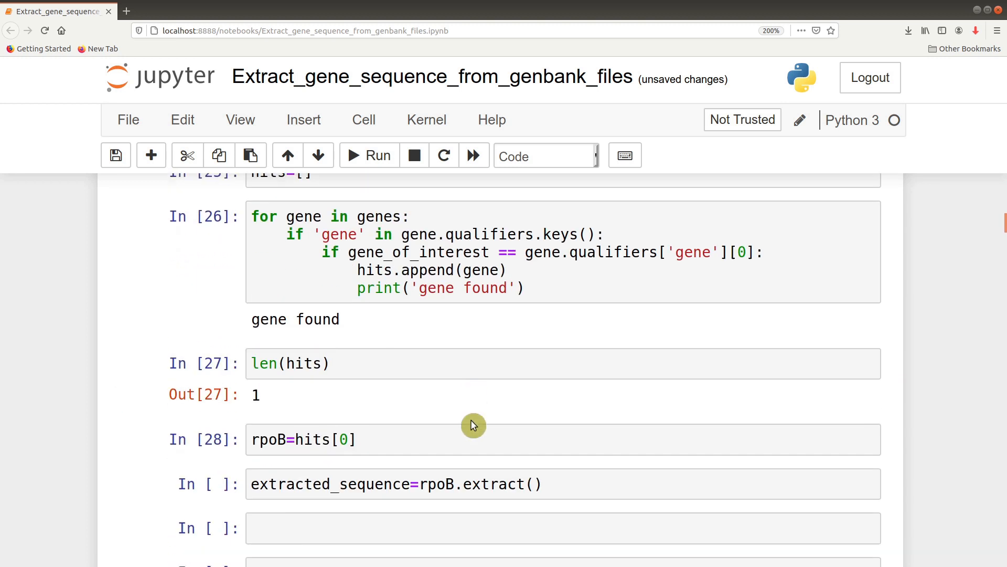
{"action": "type", "text": "gb_obj"}
{"action": "type", "text": "len(extracted_sequence.seq)"}
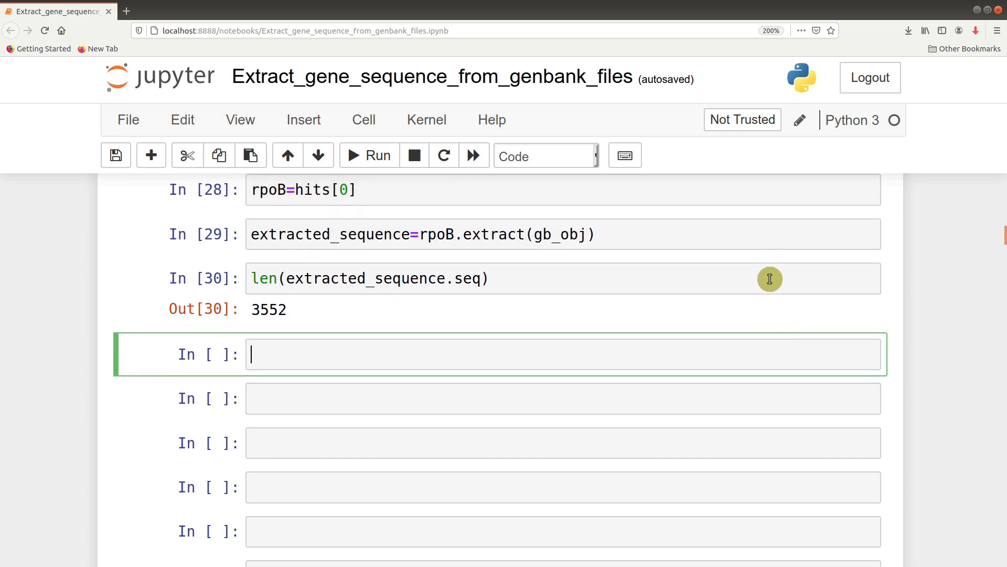
{"action": "mouse_move", "coordinate": [791, 349]}
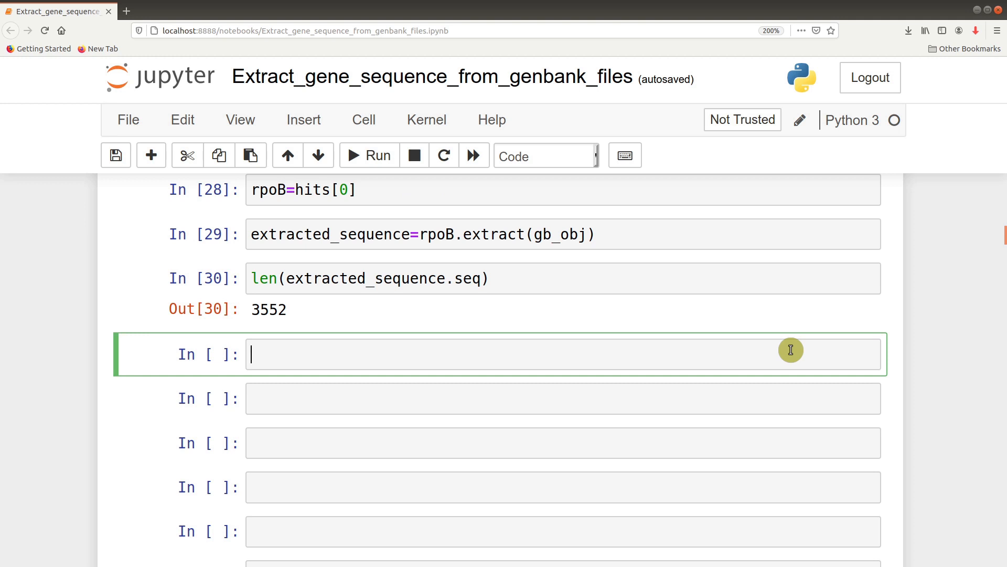
Label extracted_sequence with id 'rpoB' and description 'NCTC_8325', and begin the Bio import
{"action": "type", "text": "extracted_sequence.description='"}
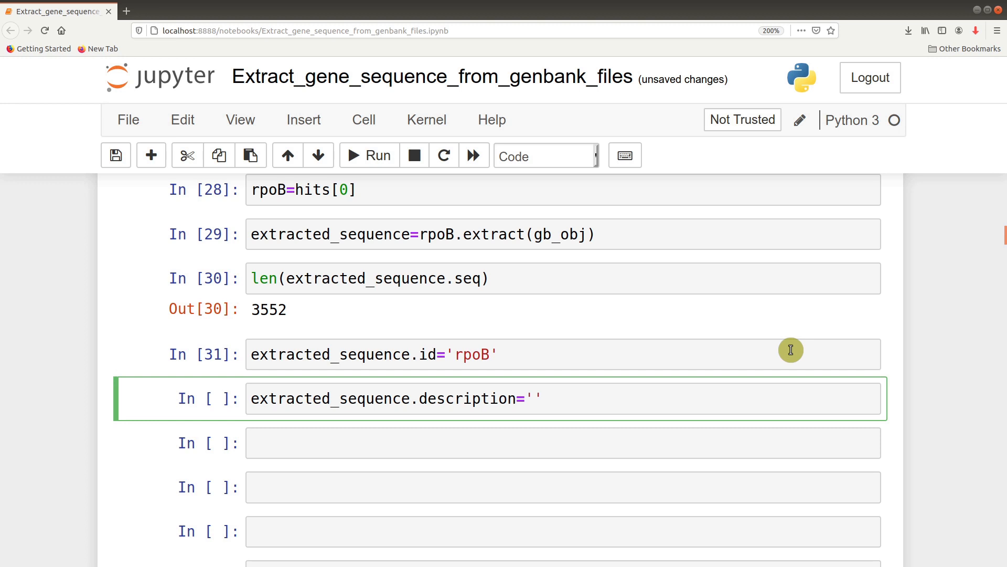
{"action": "type", "text": "NCTC_8325"}
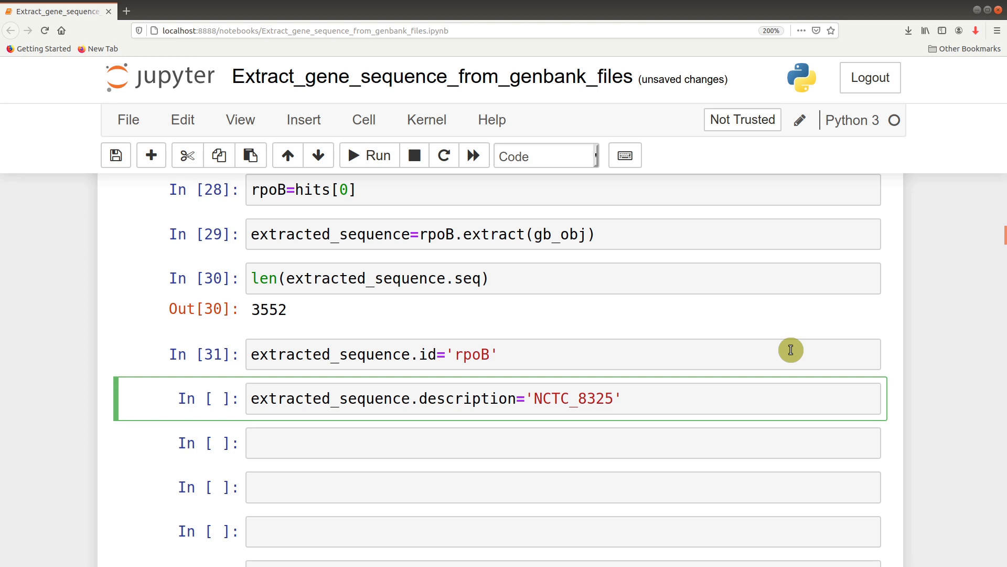
{"action": "type", "text": "from Bio.SeqUtils import GC"}
{"action": "left_click", "coordinate": [564, 486]}
{"action": "type", "text": "gc_c"}
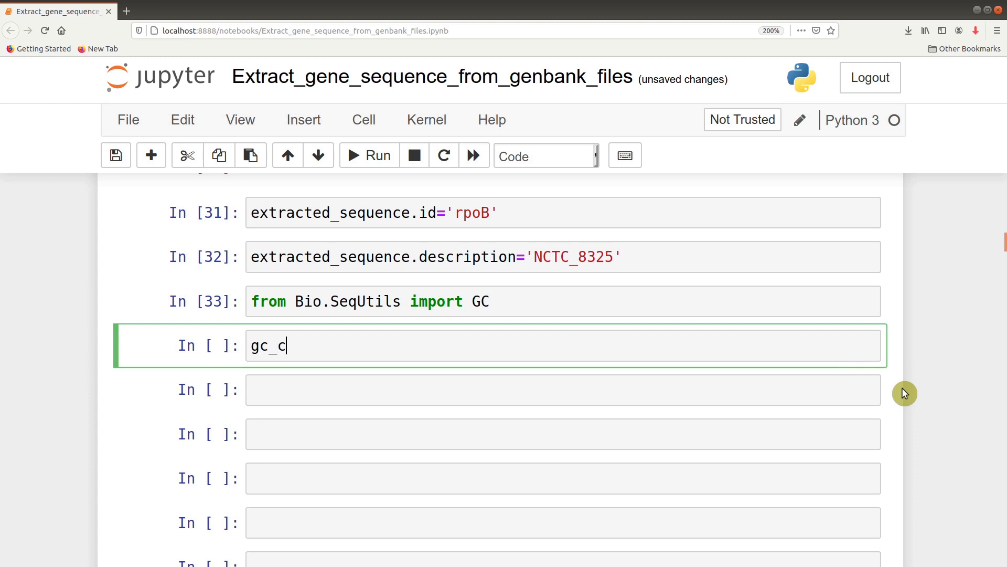
Compute gc_content=GC(extracted_sequence.seq) and define outputfile as /home/kobina/Desktop/rpob.fasta
{"action": "type", "text": "ontent="}
{"action": "left_click", "coordinate": [564, 434]}
{"action": "type", "text": "round(gc_content,2"}
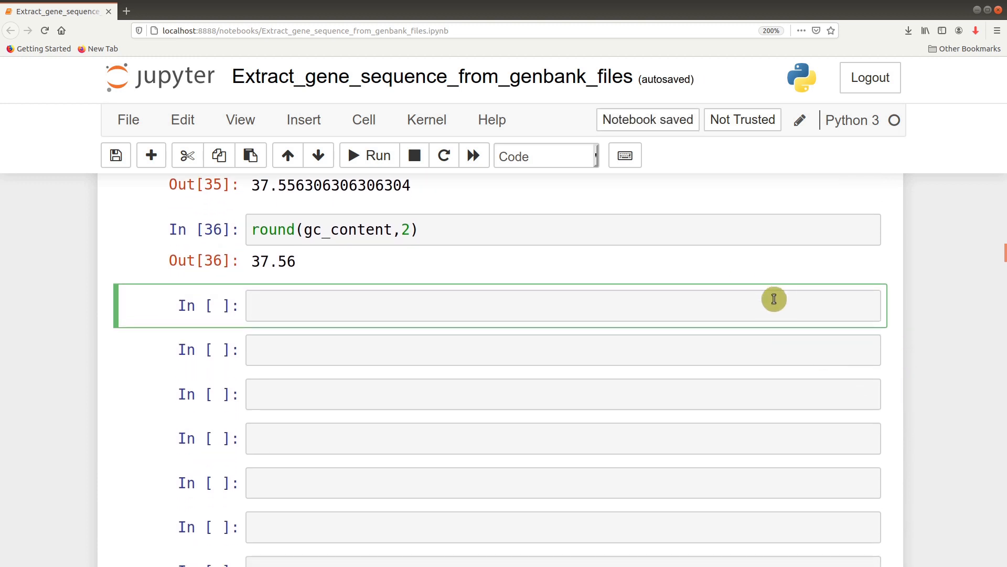
{"action": "type", "text": "outputfile='/home/kobina/Desktop/rpob.fasta'"}
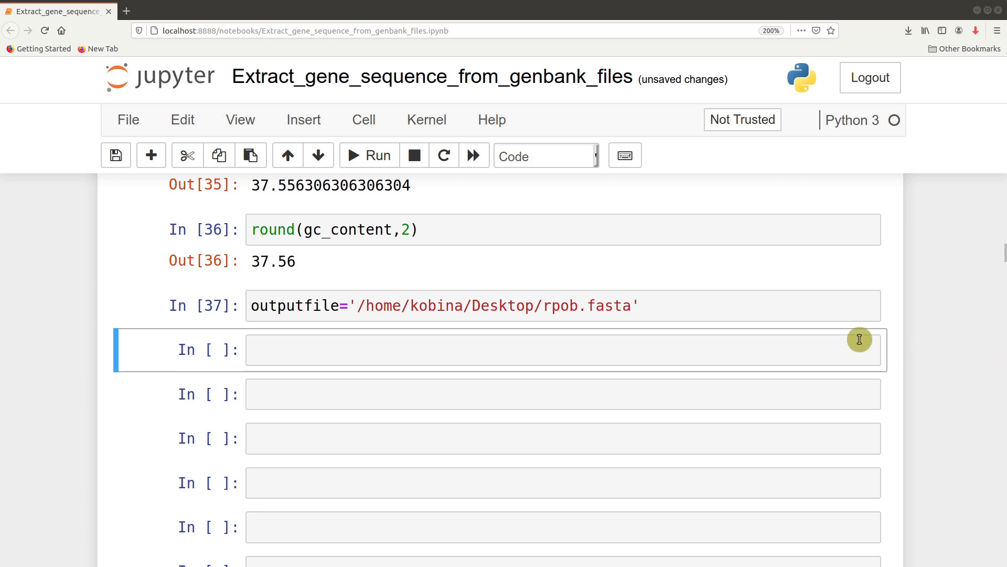
Write SeqIO.write(extracted_sequence,outputfile,) to export the sequence to the FASTA file
{"action": "type", "text": "SeqIO.write(extracted_sequence,outputfile,)"}
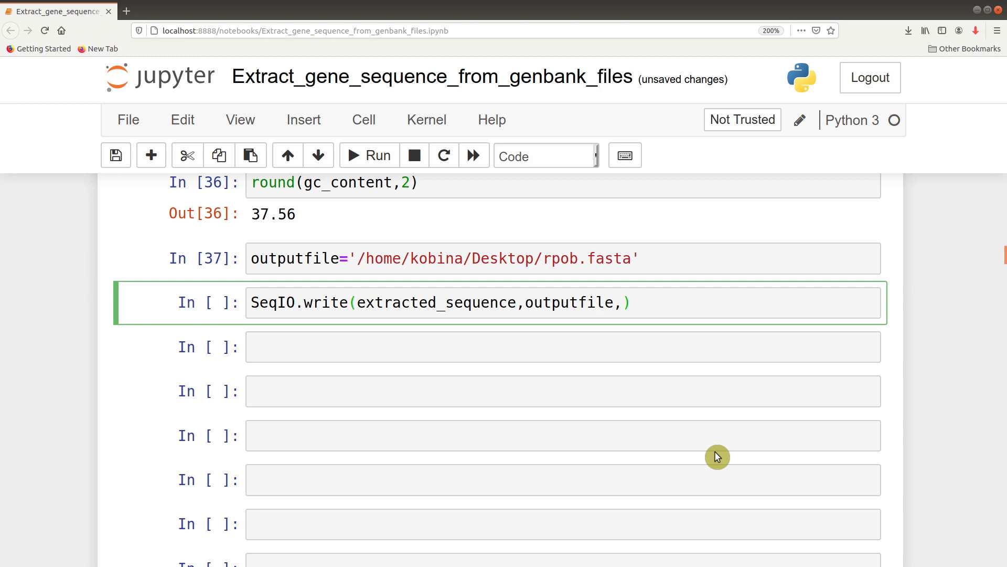